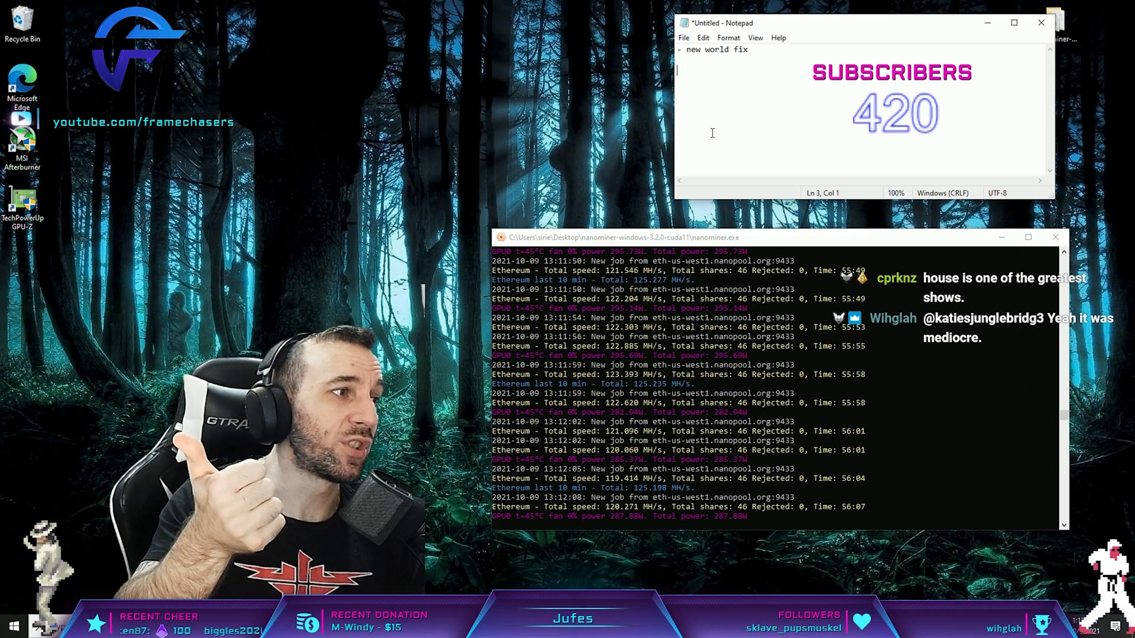
Open NVIDIA Control Panel's Manage 3D Settings and look at the global Max Frame Rate.
{"action": "right_click", "coordinate": [416, 166]}
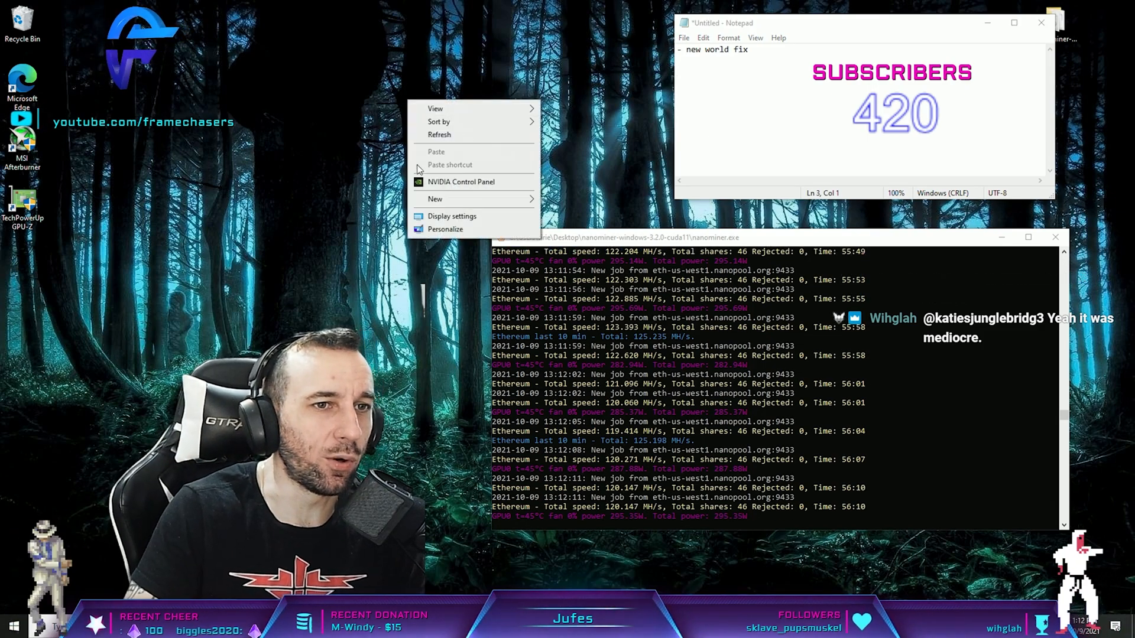
{"action": "left_click", "coordinate": [461, 181]}
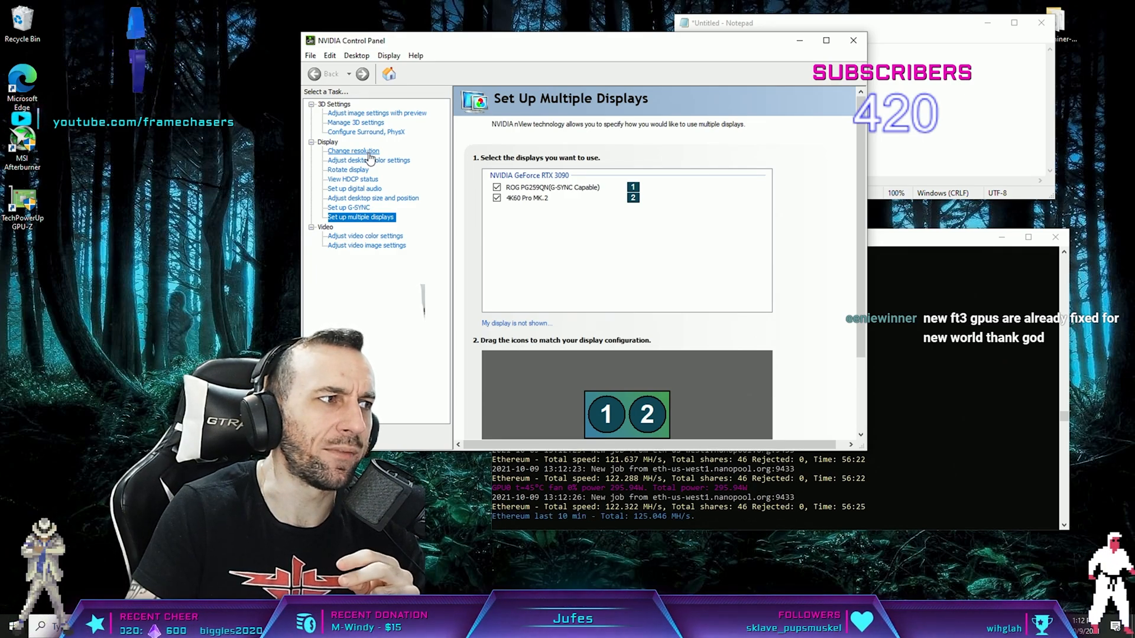
{"action": "left_click", "coordinate": [352, 151]}
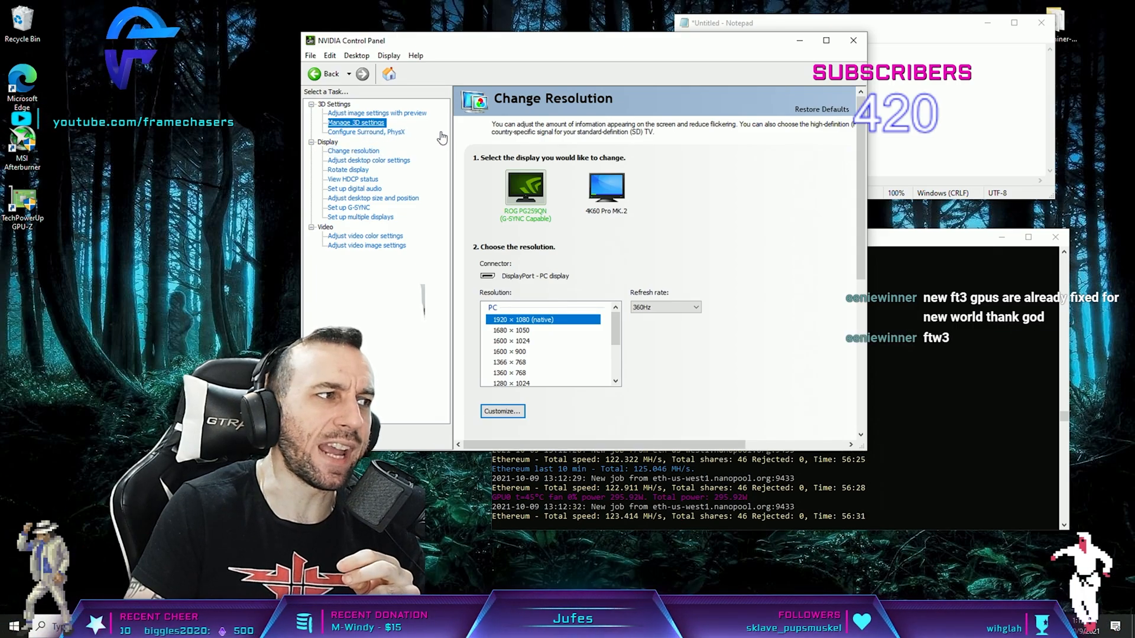
{"action": "left_click", "coordinate": [355, 123]}
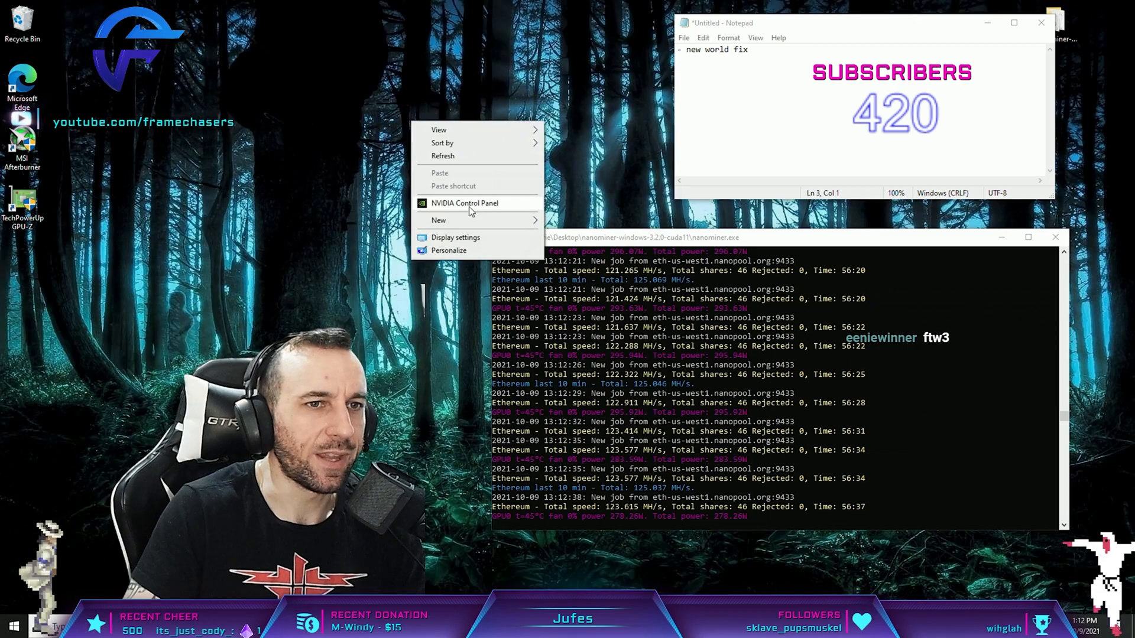
{"action": "left_click", "coordinate": [464, 203]}
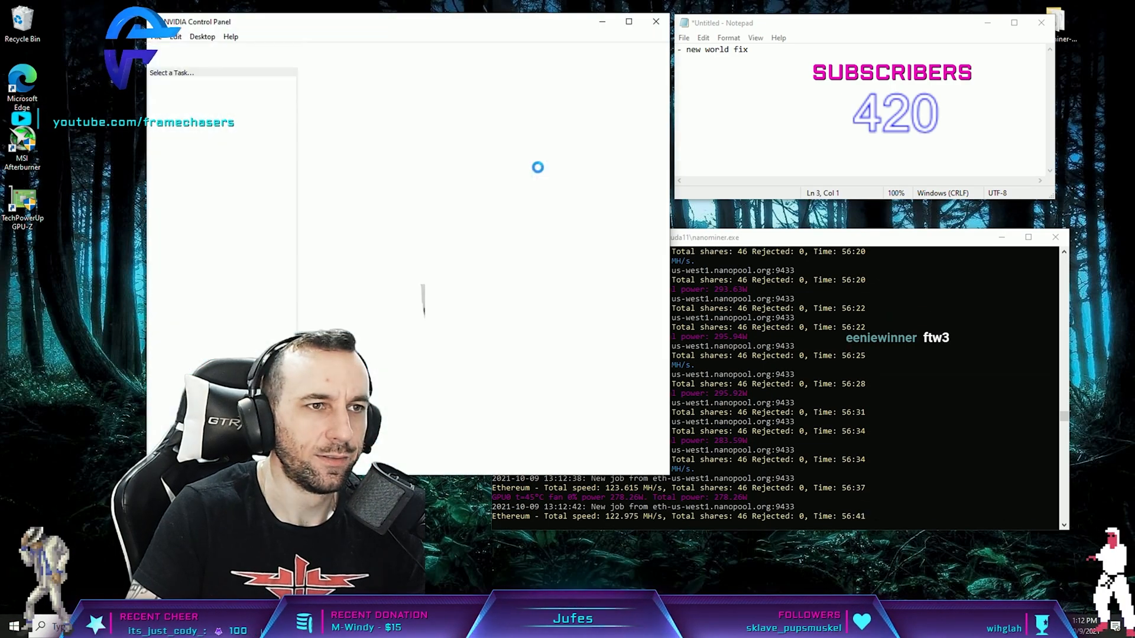
{"action": "left_click", "coordinate": [200, 104]}
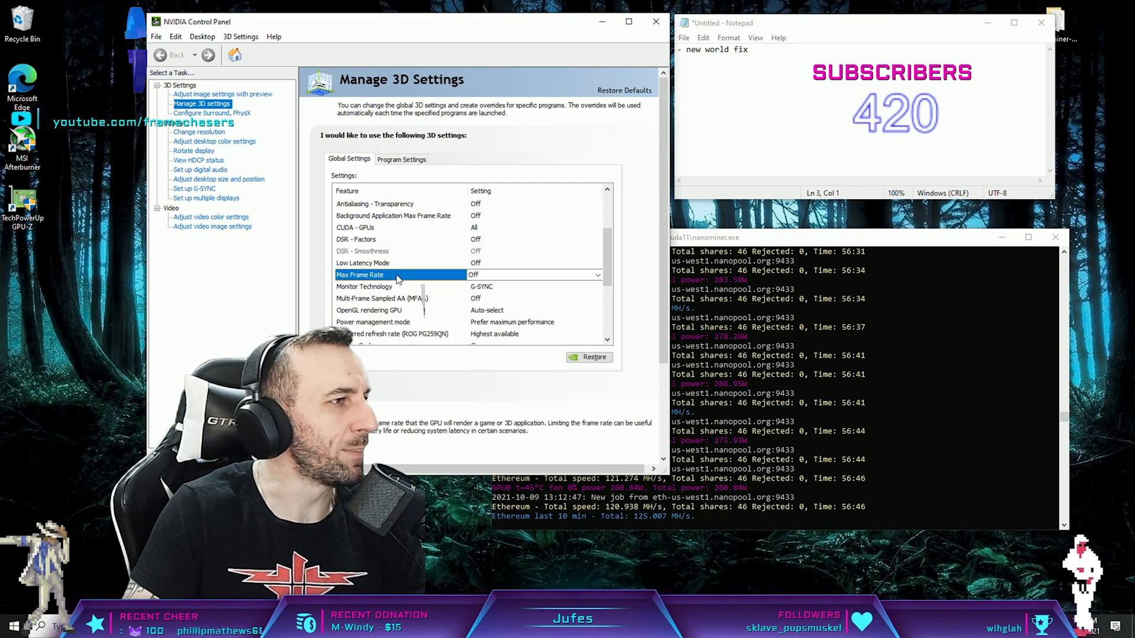
{"action": "left_click", "coordinate": [597, 274]}
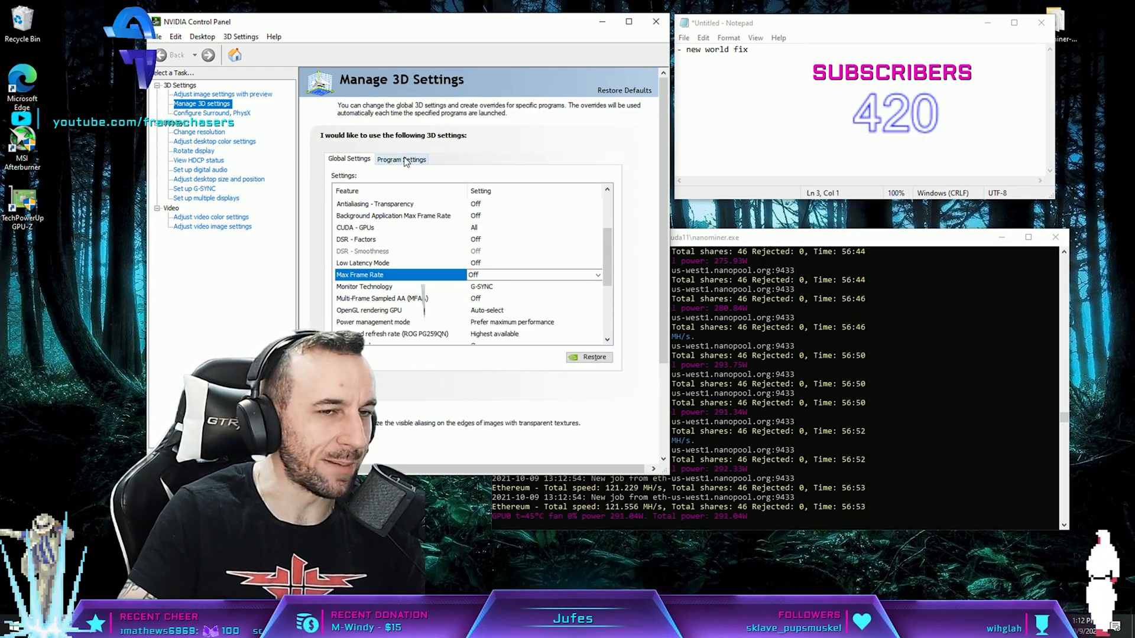
Review the per-program 3D settings and frame-rate cap options without changes, then close NVIDIA Control Panel.
{"action": "left_click", "coordinate": [401, 159]}
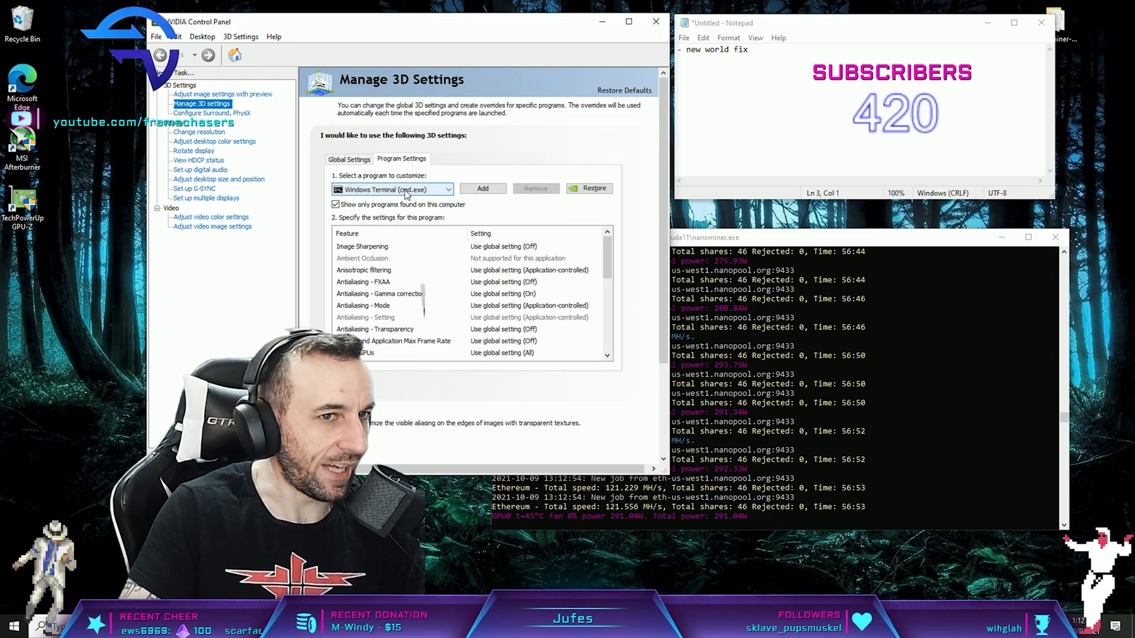
{"action": "left_click", "coordinate": [448, 189]}
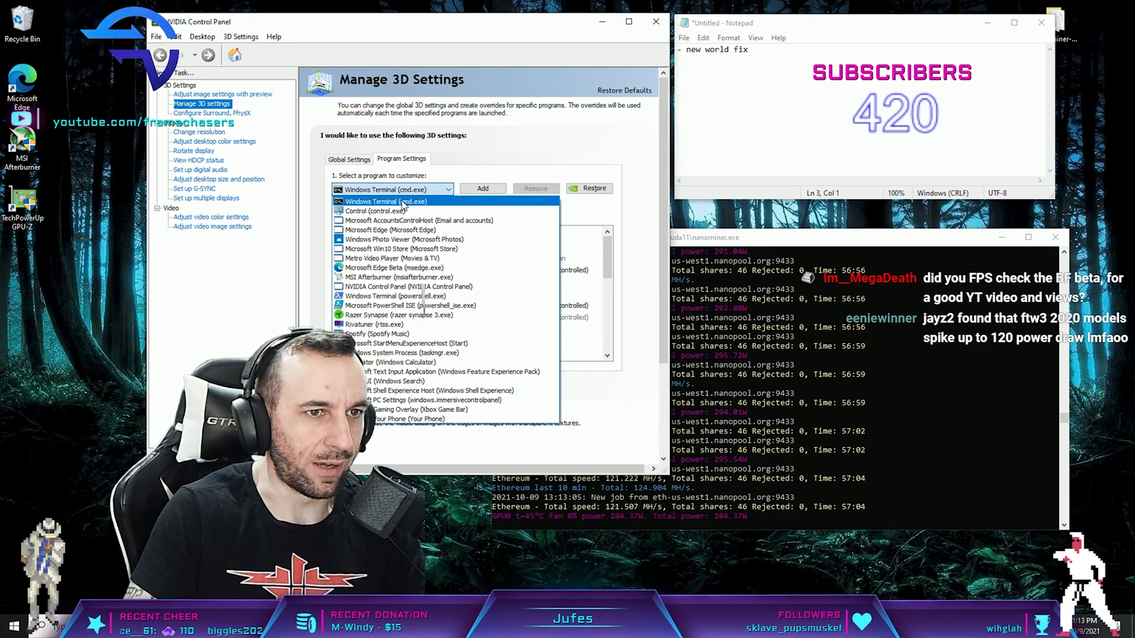
{"action": "left_click", "coordinate": [391, 201]}
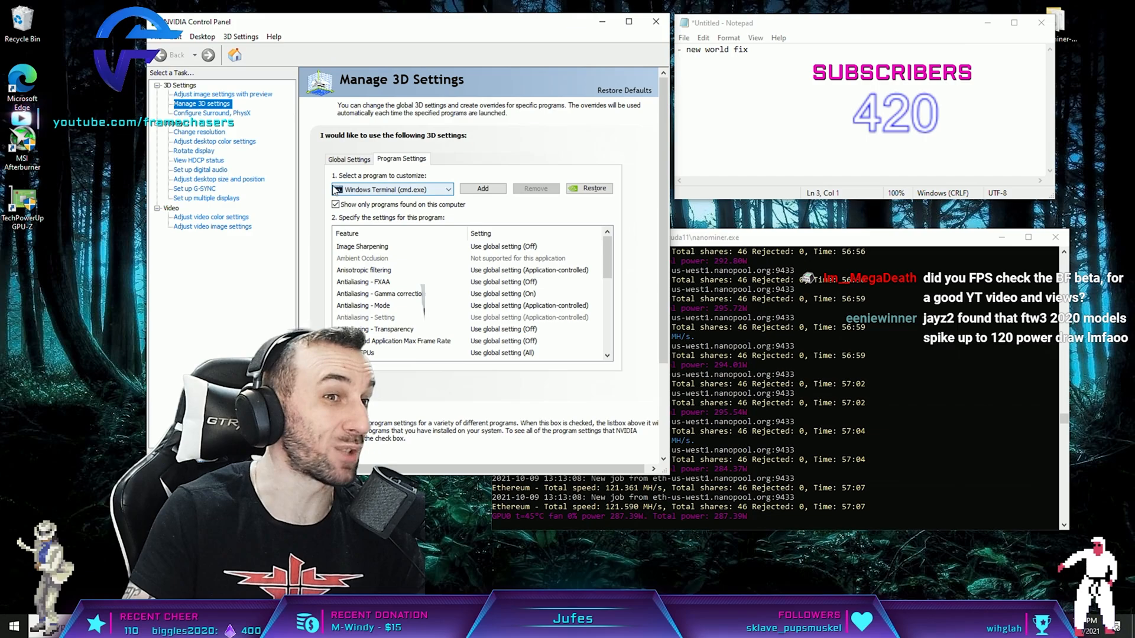
{"action": "scroll", "scroll_direction": "down", "scroll_amount": 3}
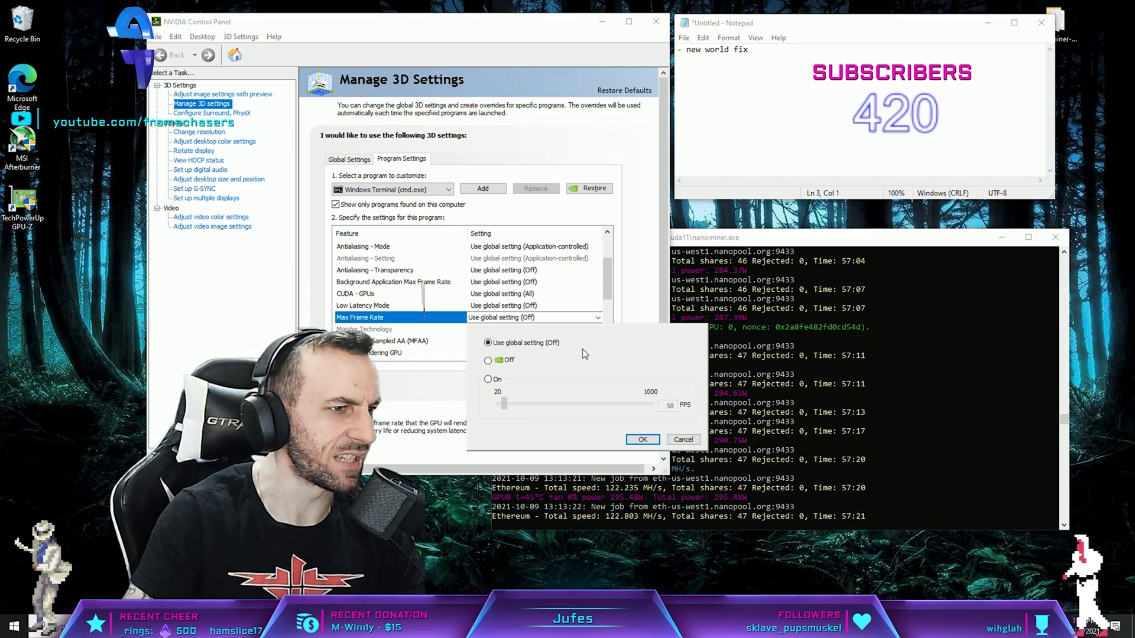
{"action": "left_click", "coordinate": [641, 439]}
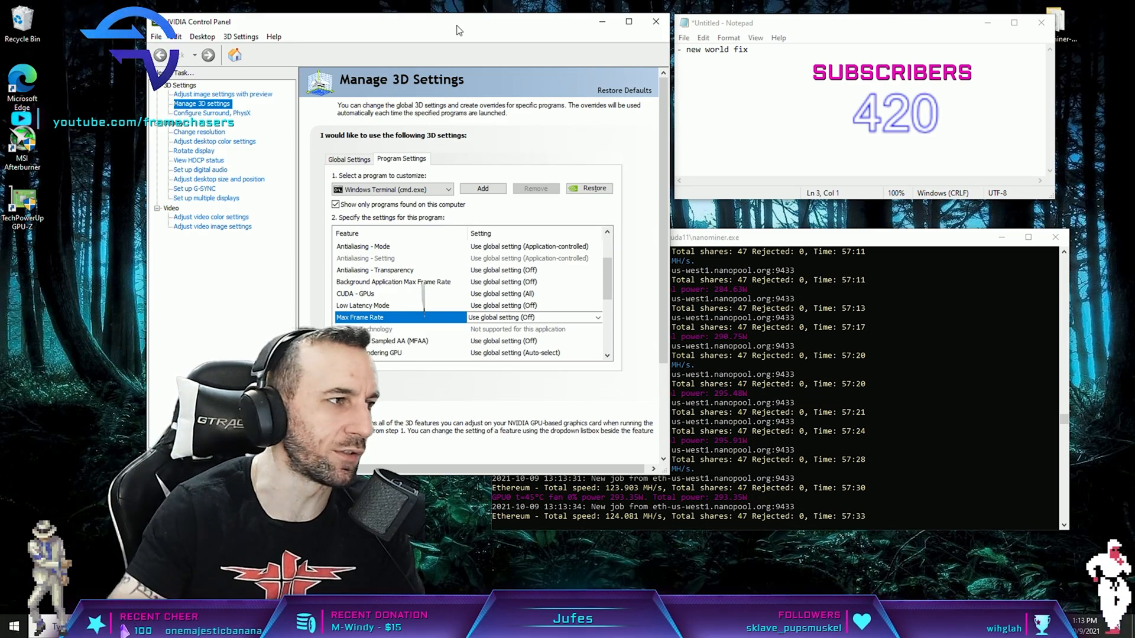
{"action": "left_click", "coordinate": [654, 21]}
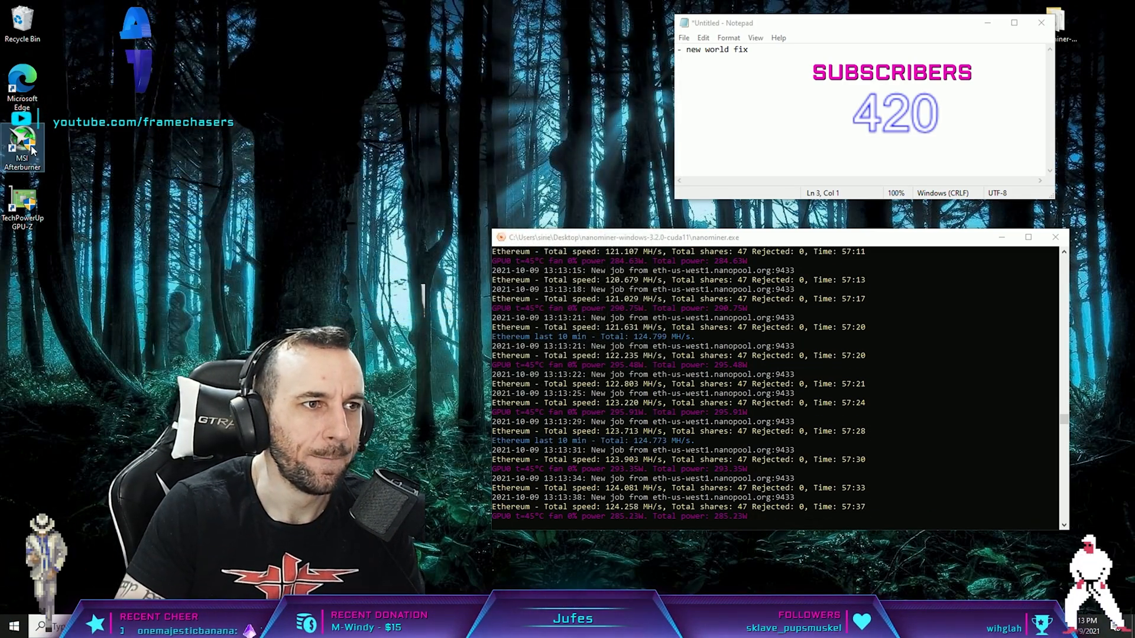
Apply a voltage curve flattened at about 993 mV in MSI Afterburner, then close it.
{"action": "left_click", "coordinate": [22, 137]}
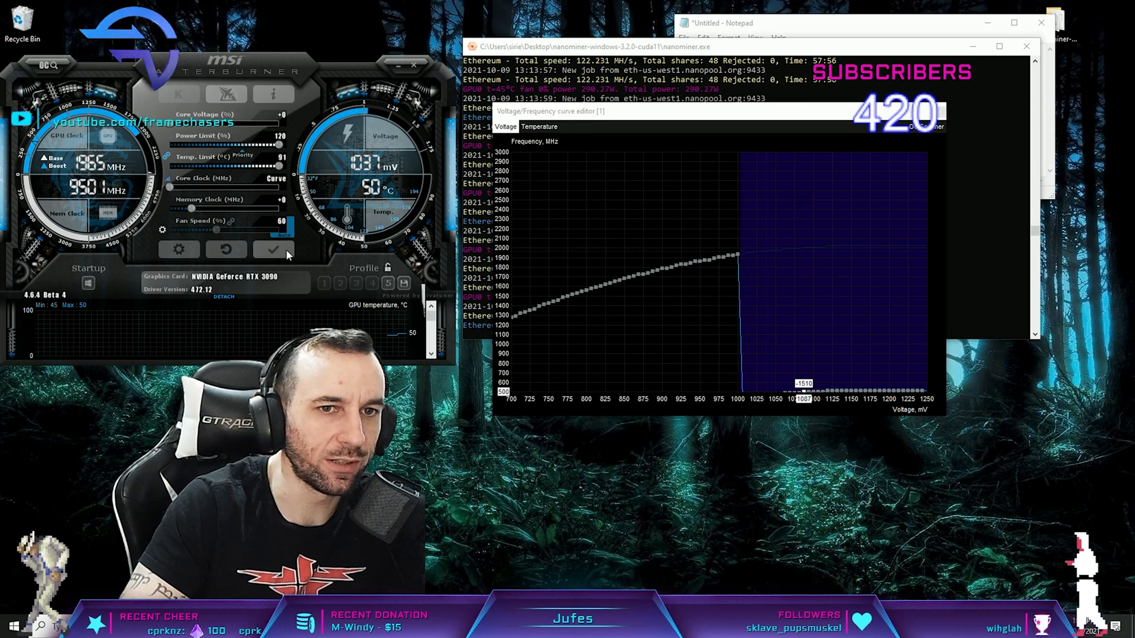
{"action": "left_click", "coordinate": [272, 249]}
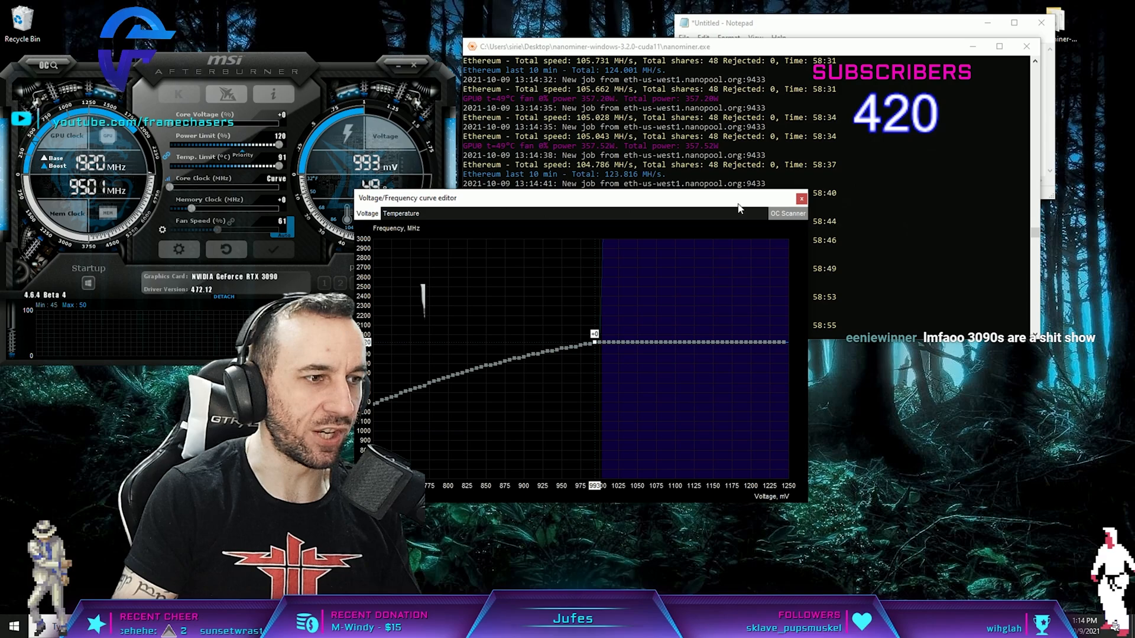
{"action": "left_click", "coordinate": [800, 199]}
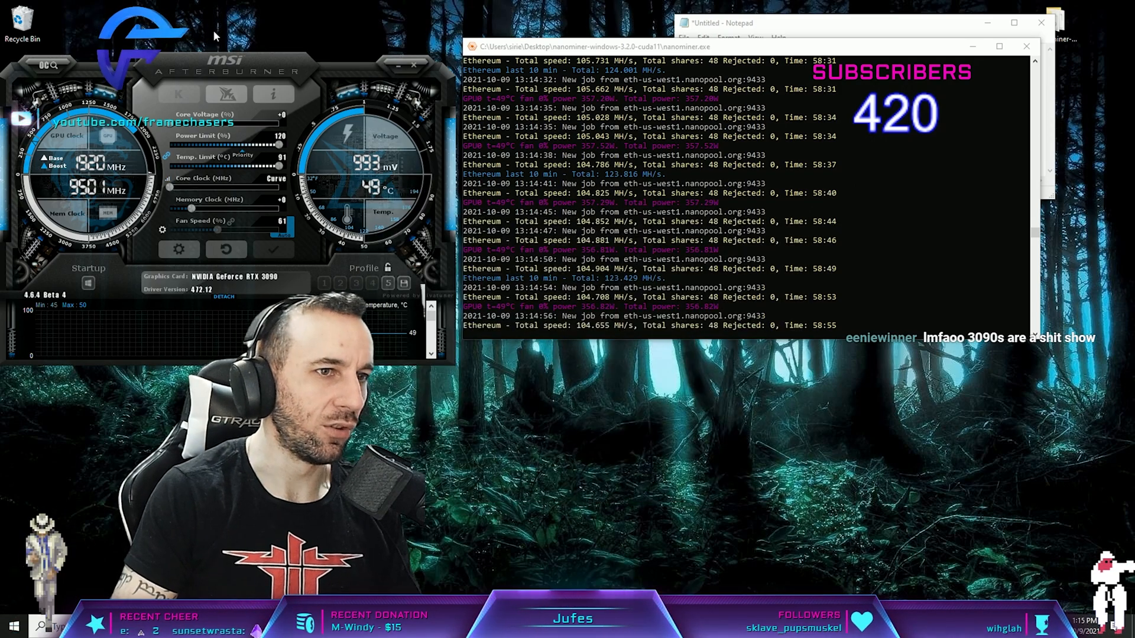
{"action": "left_click", "coordinate": [387, 283]}
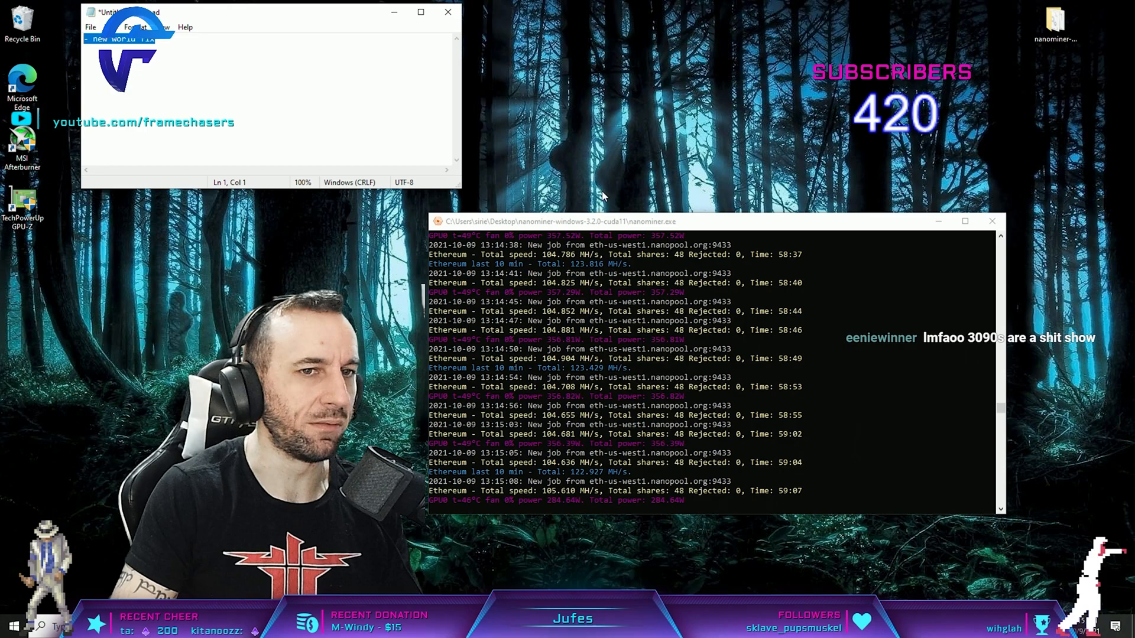
Type the '210fps' note at the top of the Notepad document.
{"action": "left_click", "coordinate": [255, 35]}
{"action": "type", "text": "pick any top end hardware"}
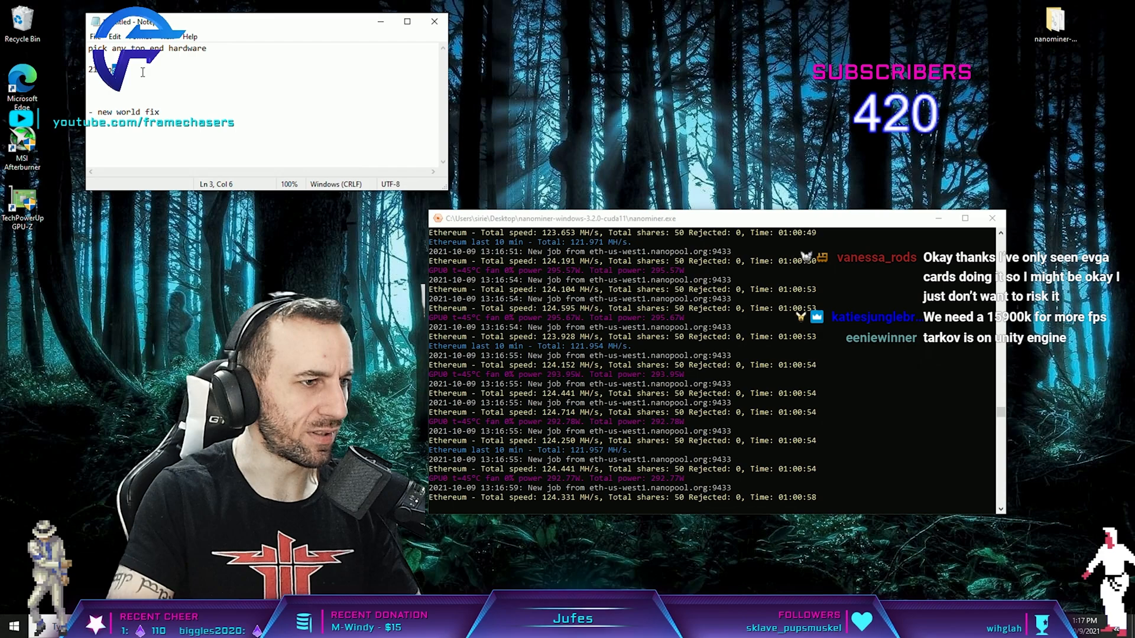
{"action": "type", "text": "210f"}
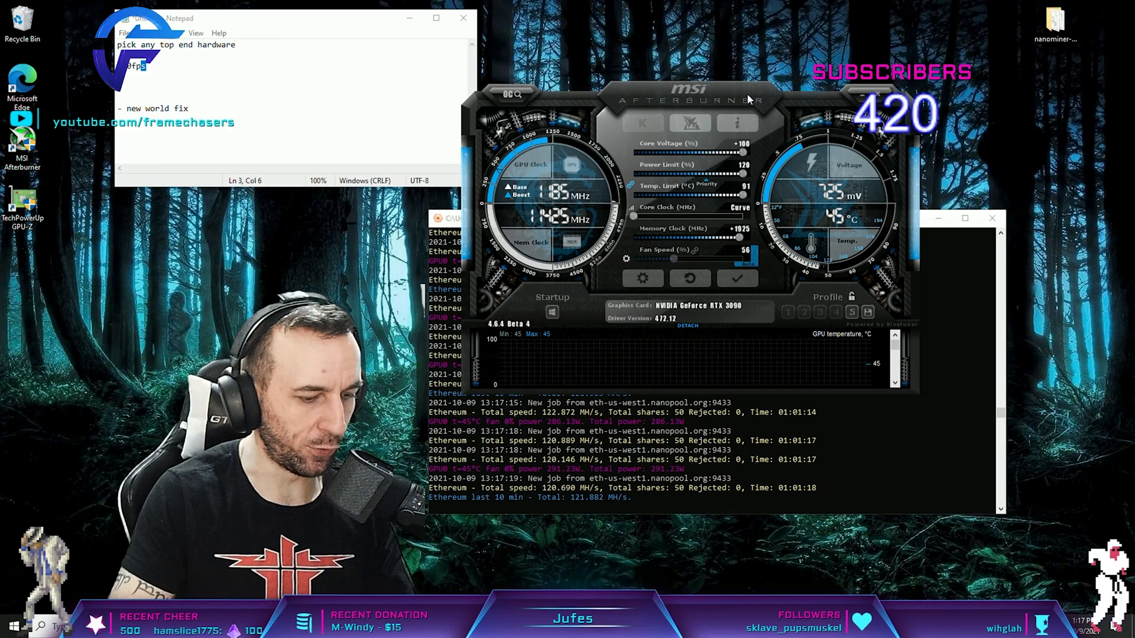
Open MSI Afterburner's voltage-frequency curve editor, then close it again.
{"action": "left_click", "coordinate": [739, 207]}
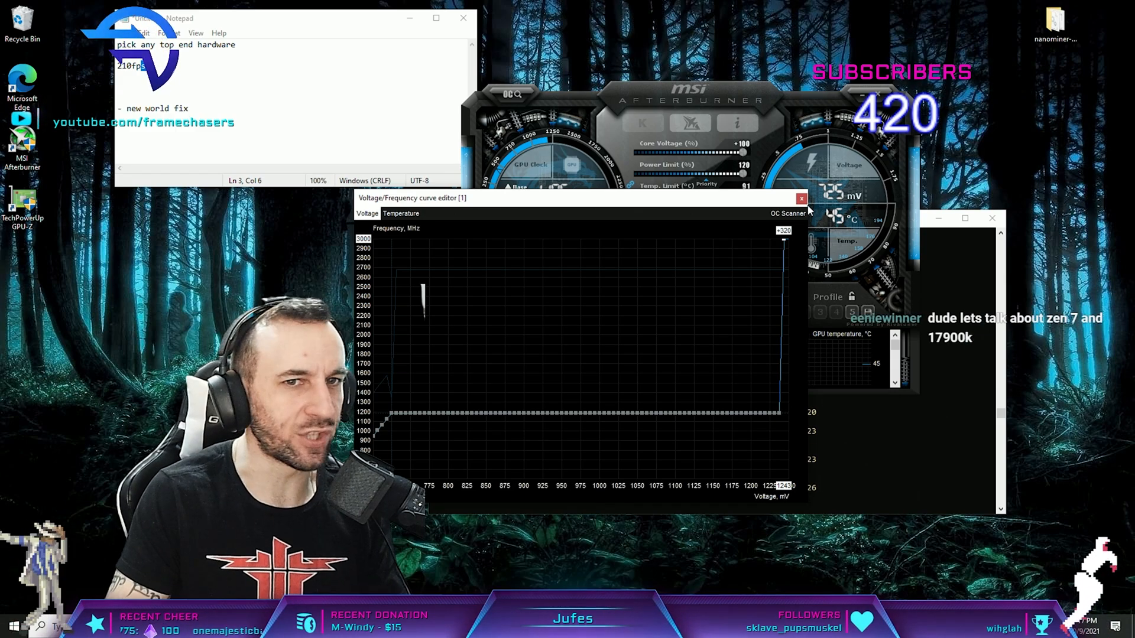
{"action": "left_click", "coordinate": [800, 198]}
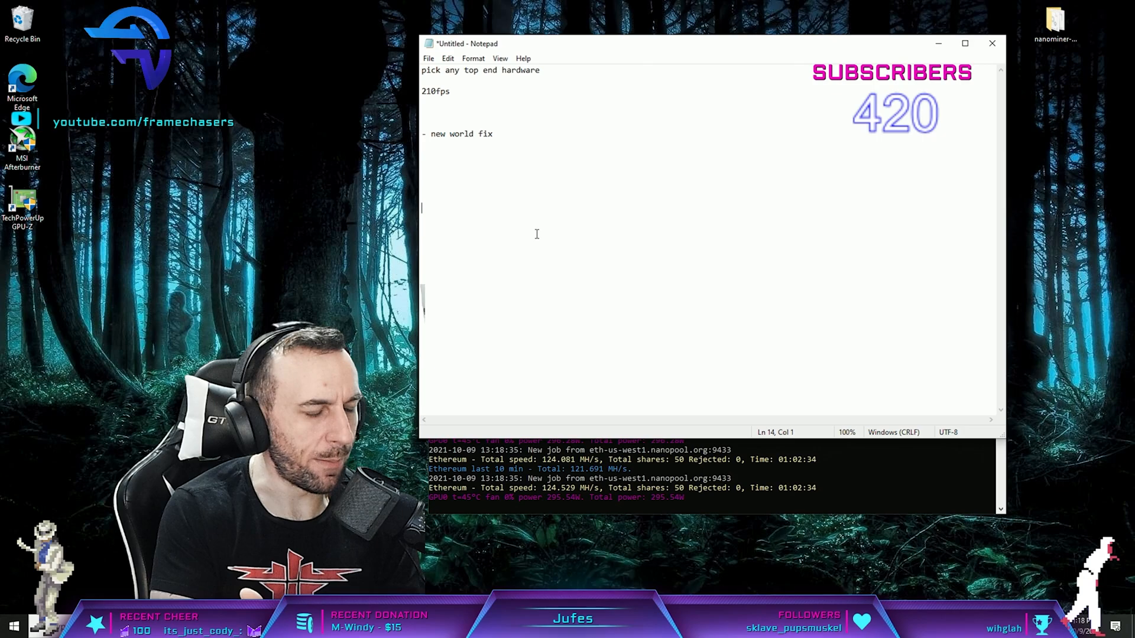
Type the temperature figures '70c' and '50c' into the notes.
{"action": "type", "text": "7"}
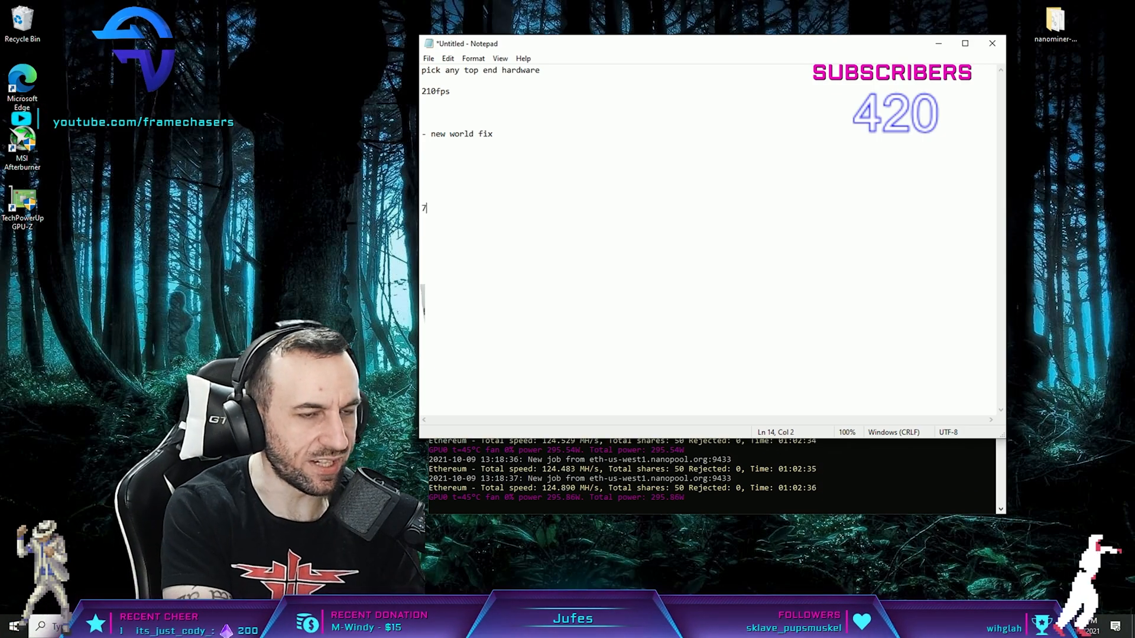
{"action": "type", "text": "0c"}
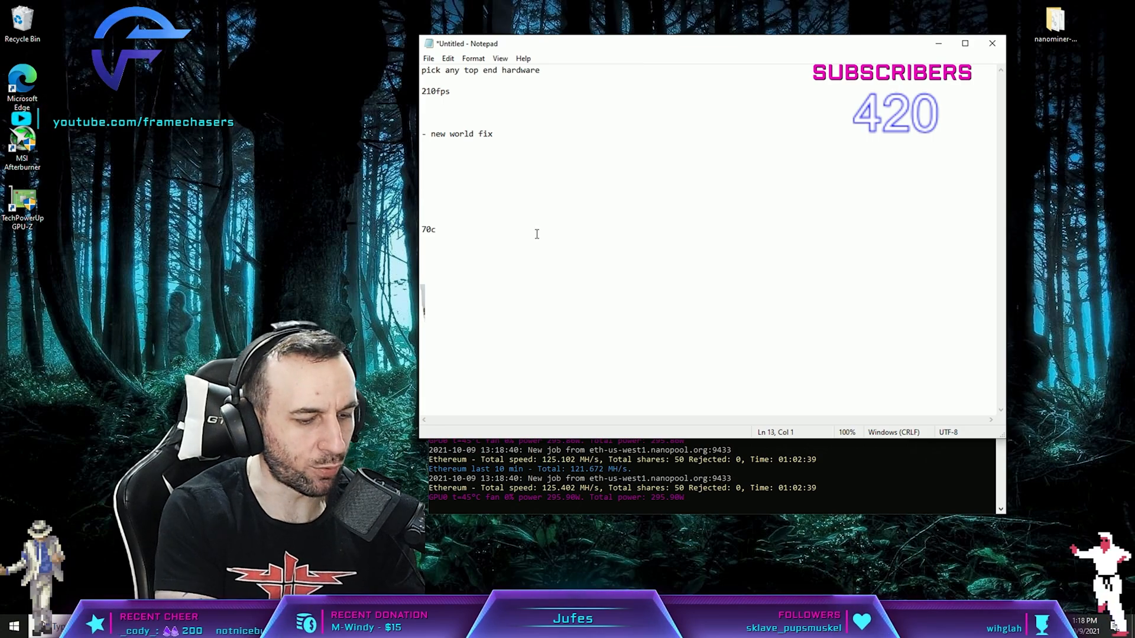
{"action": "type", "text": "50c"}
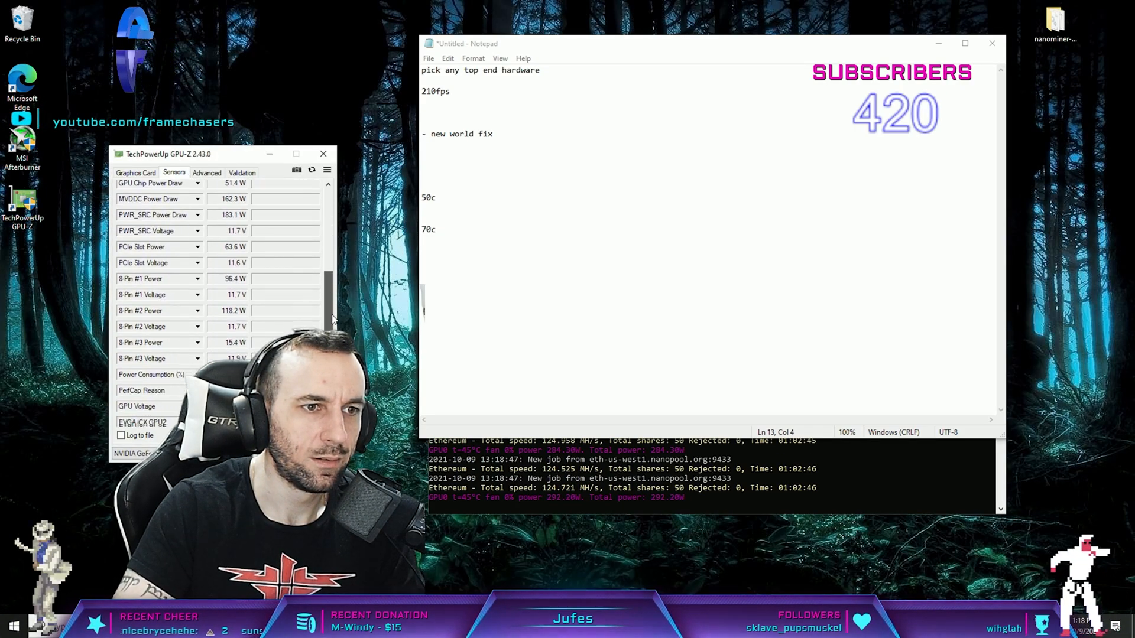
Scroll GPU-Z's sensor list to the temperatures and select the 66c note in Notepad.
{"action": "scroll", "scroll_direction": "down", "scroll_amount": 3}
{"action": "type", "text": "66c"}
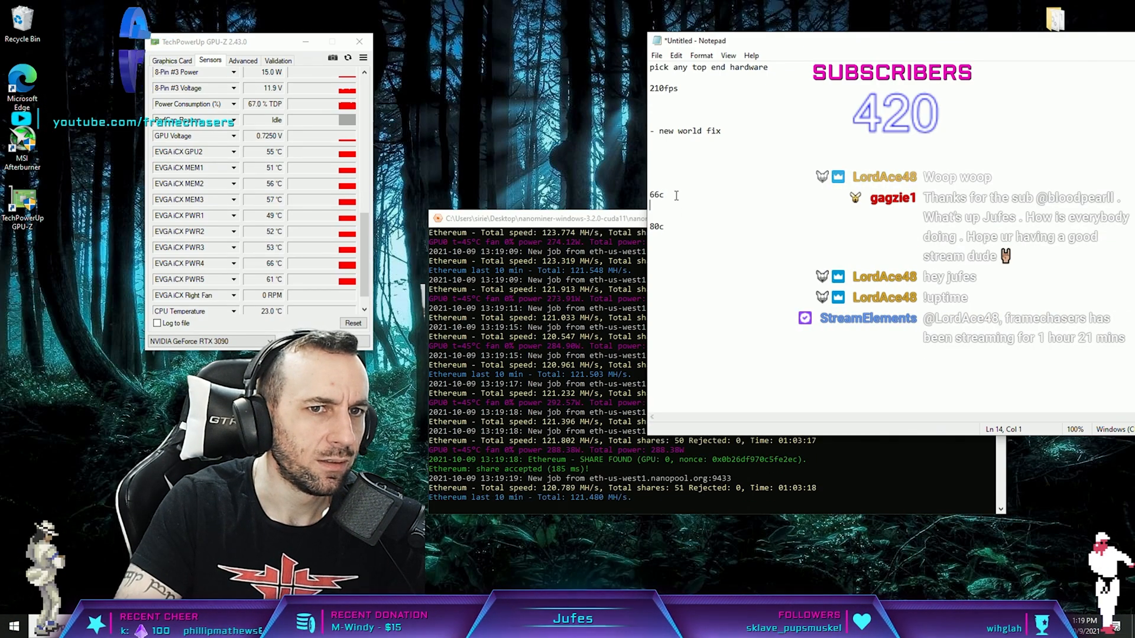
{"action": "double_click", "coordinate": [655, 194]}
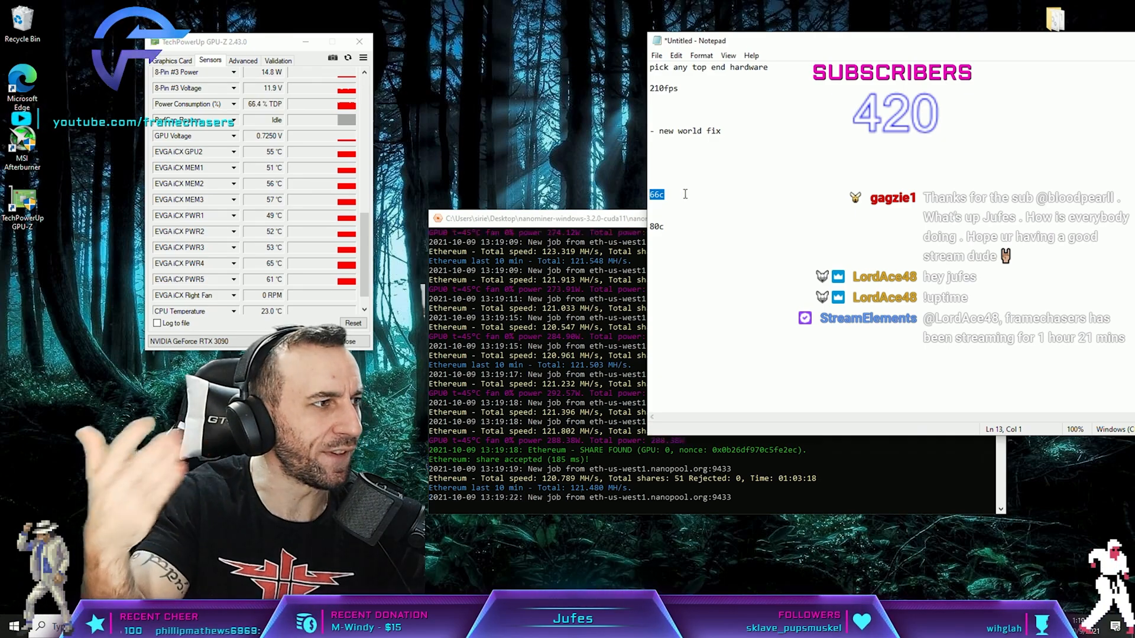